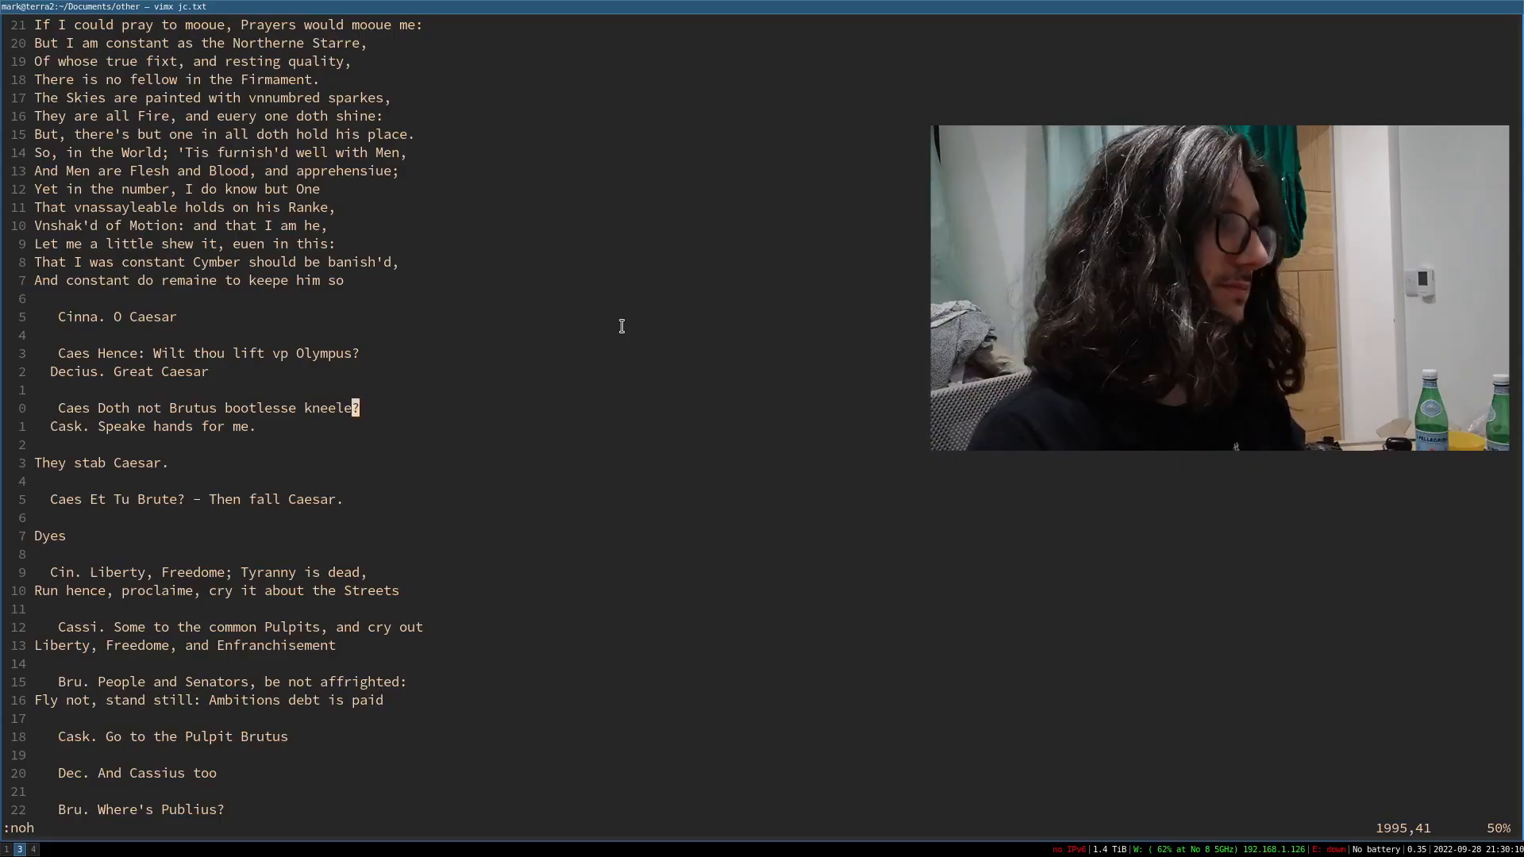
mouse_move(535, 349)
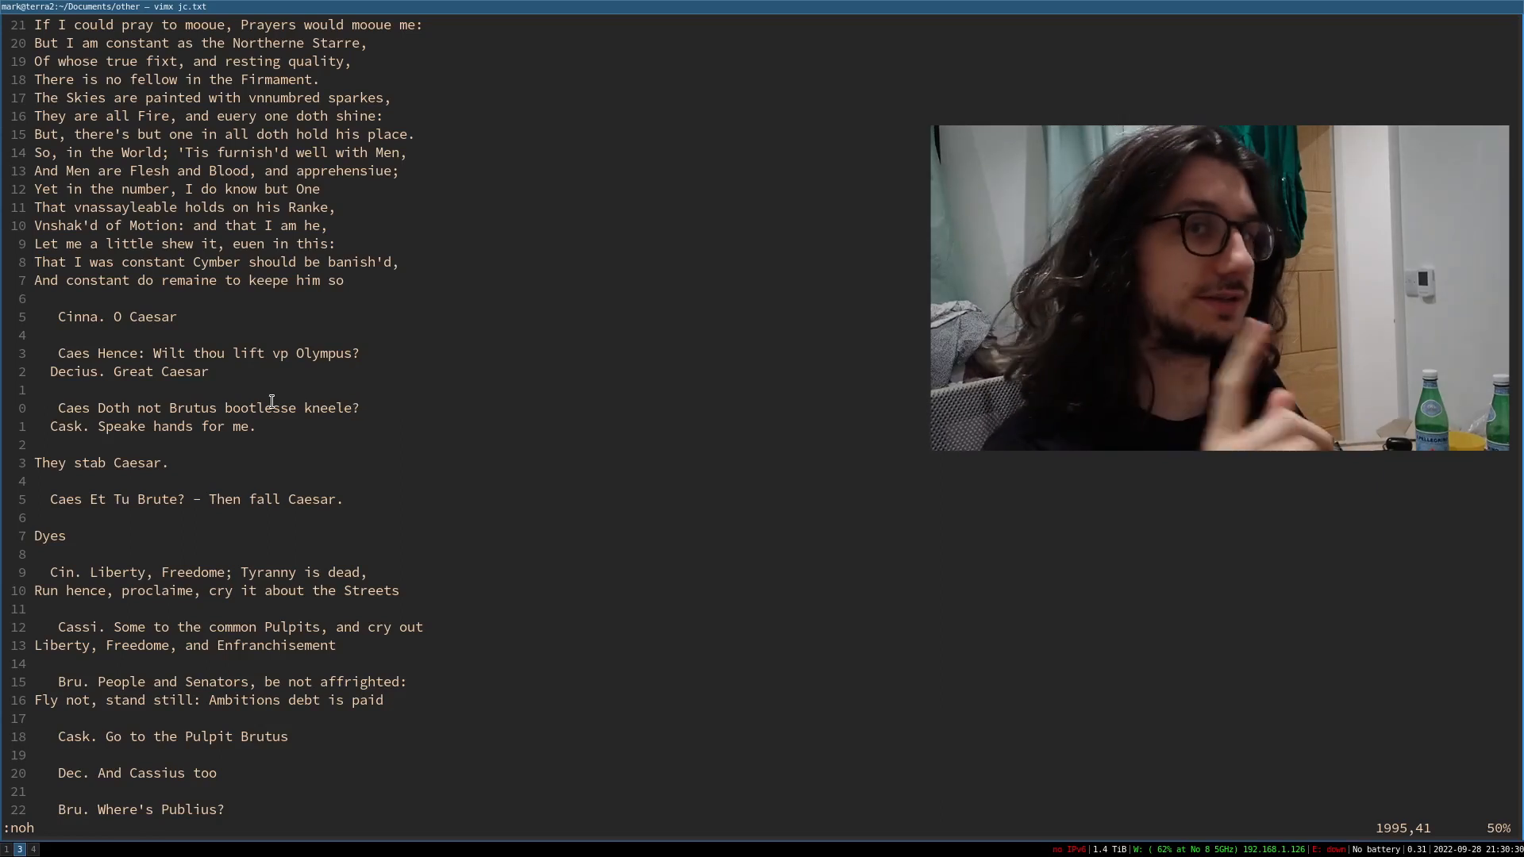
- Jump from near the end of the play to the first line of the file with gg
text(asdfas)
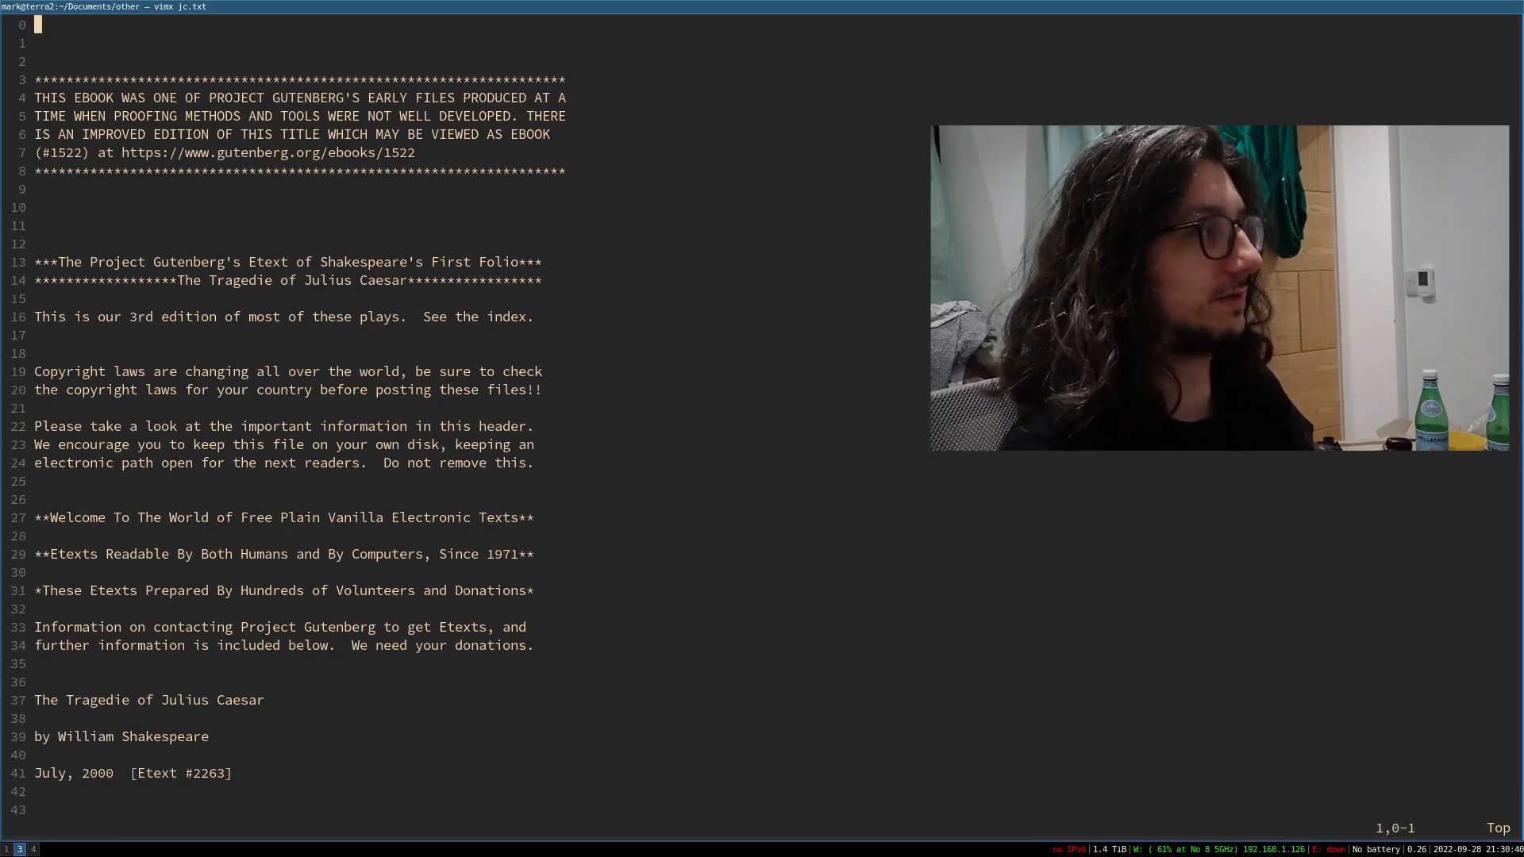
- Insert 'import blah from blah' above line 1, then revisit the earlier edit spot with g;
text(import bla)
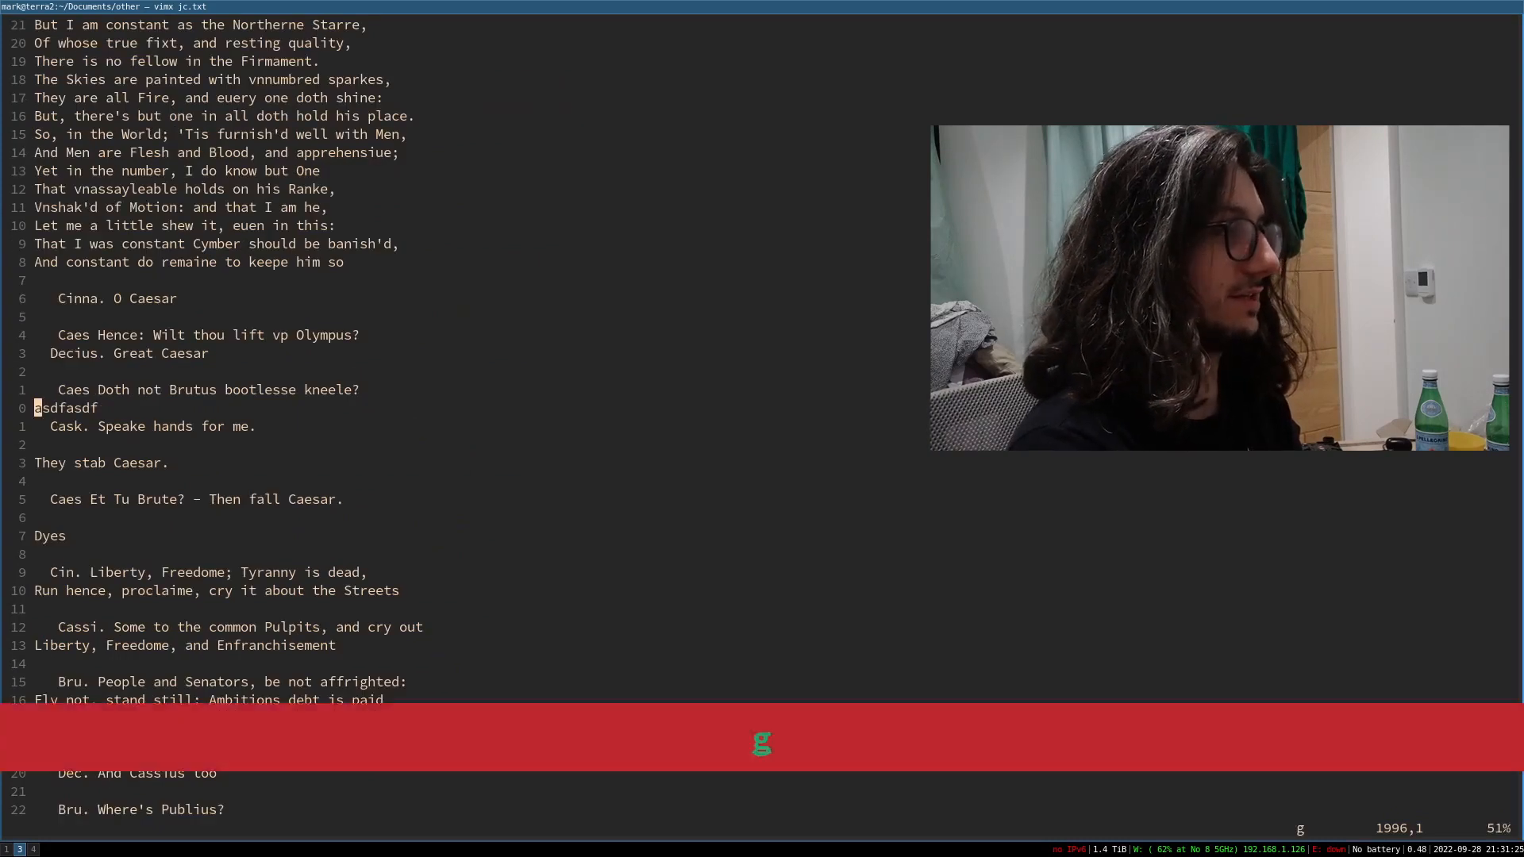
key(ctrl+[)
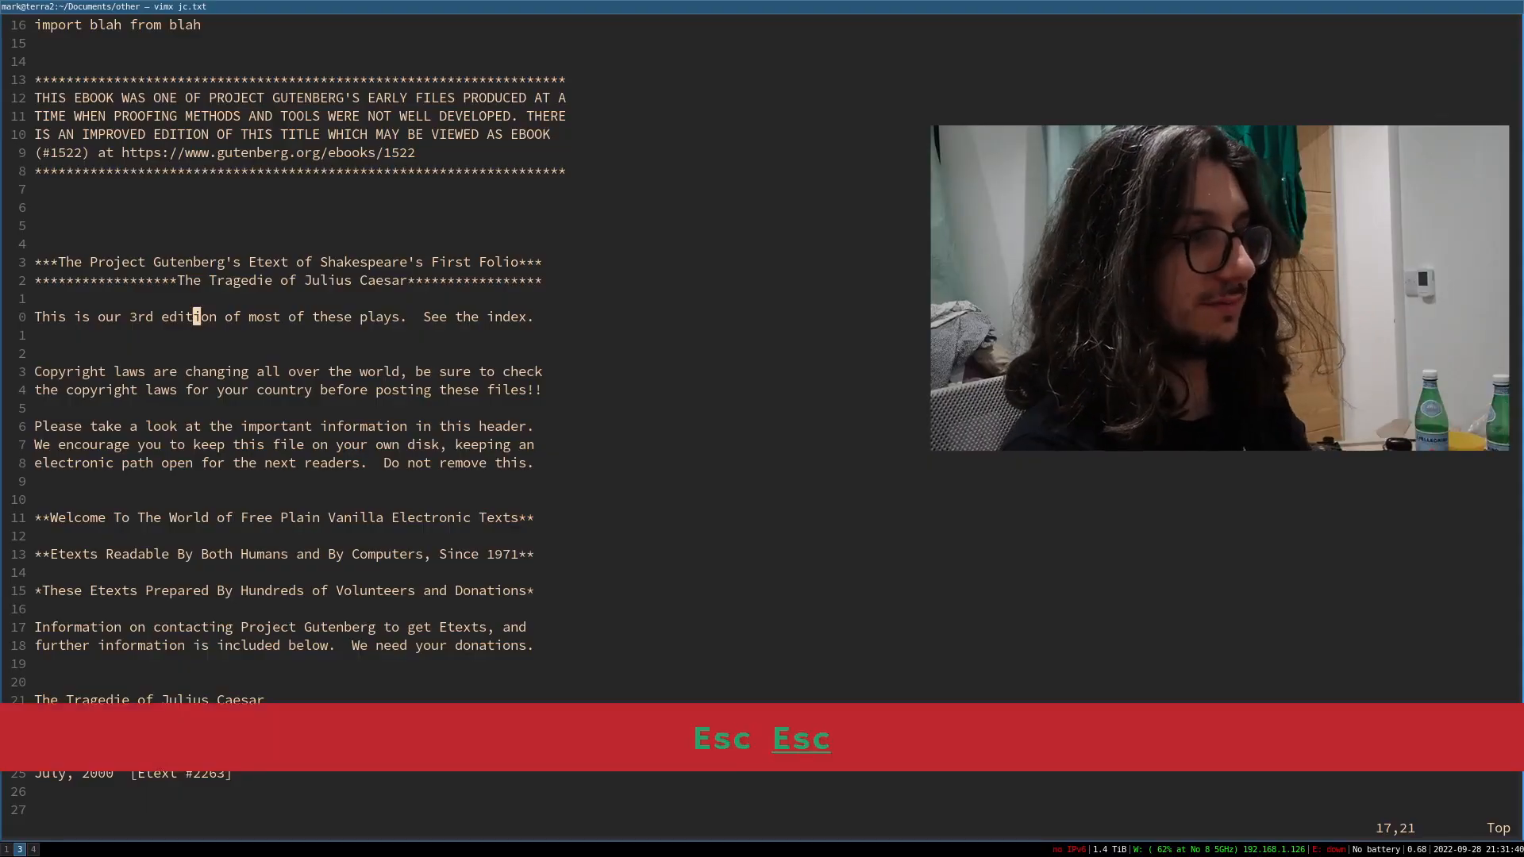
key(Escape)
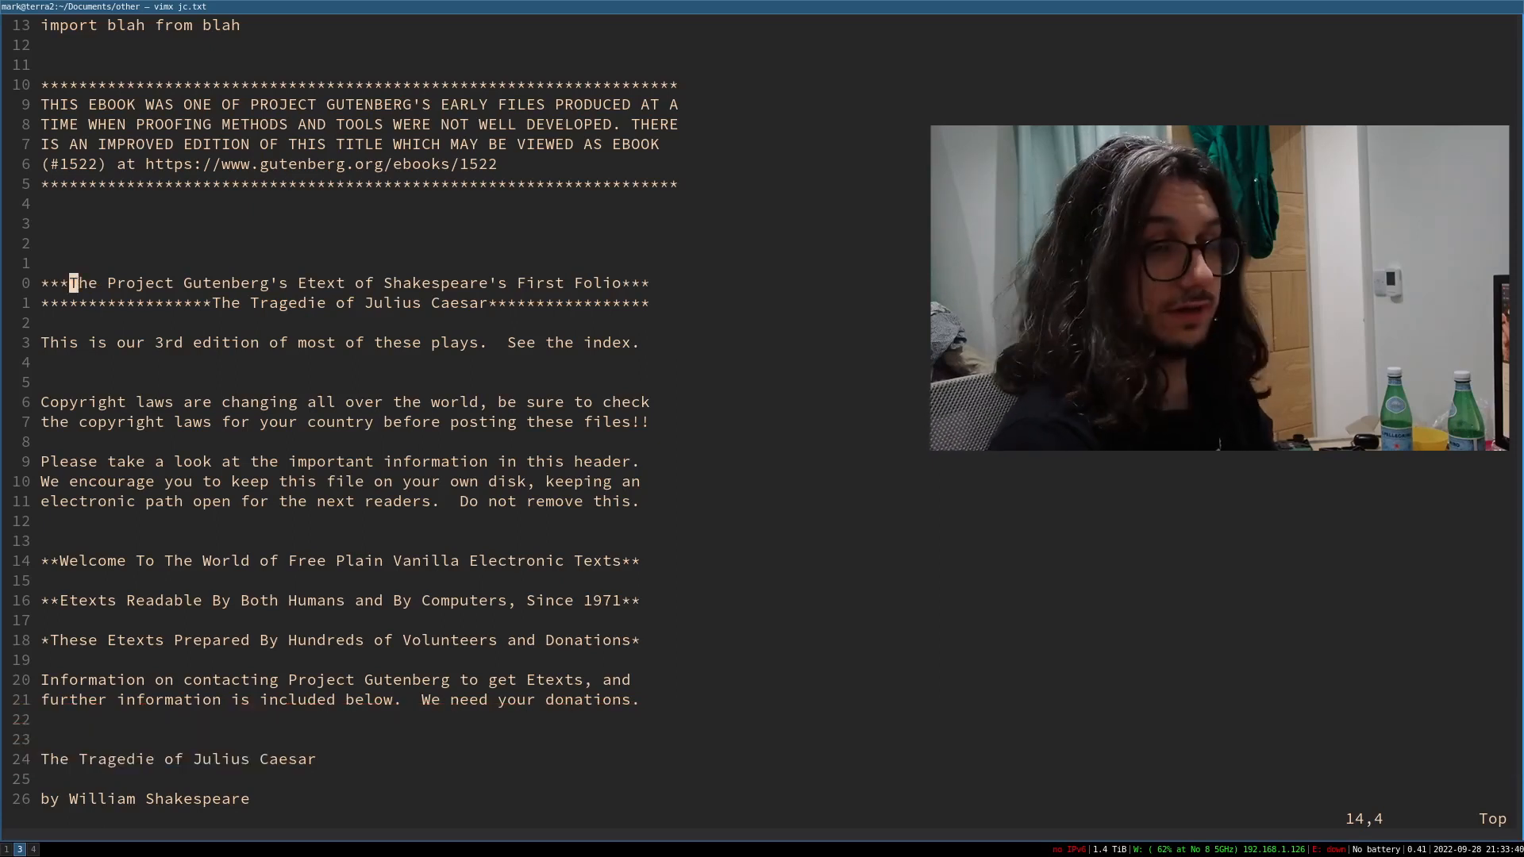
- Change text up to a character with junk, undo to restore the title line, then search /Fi for First
text(ct)
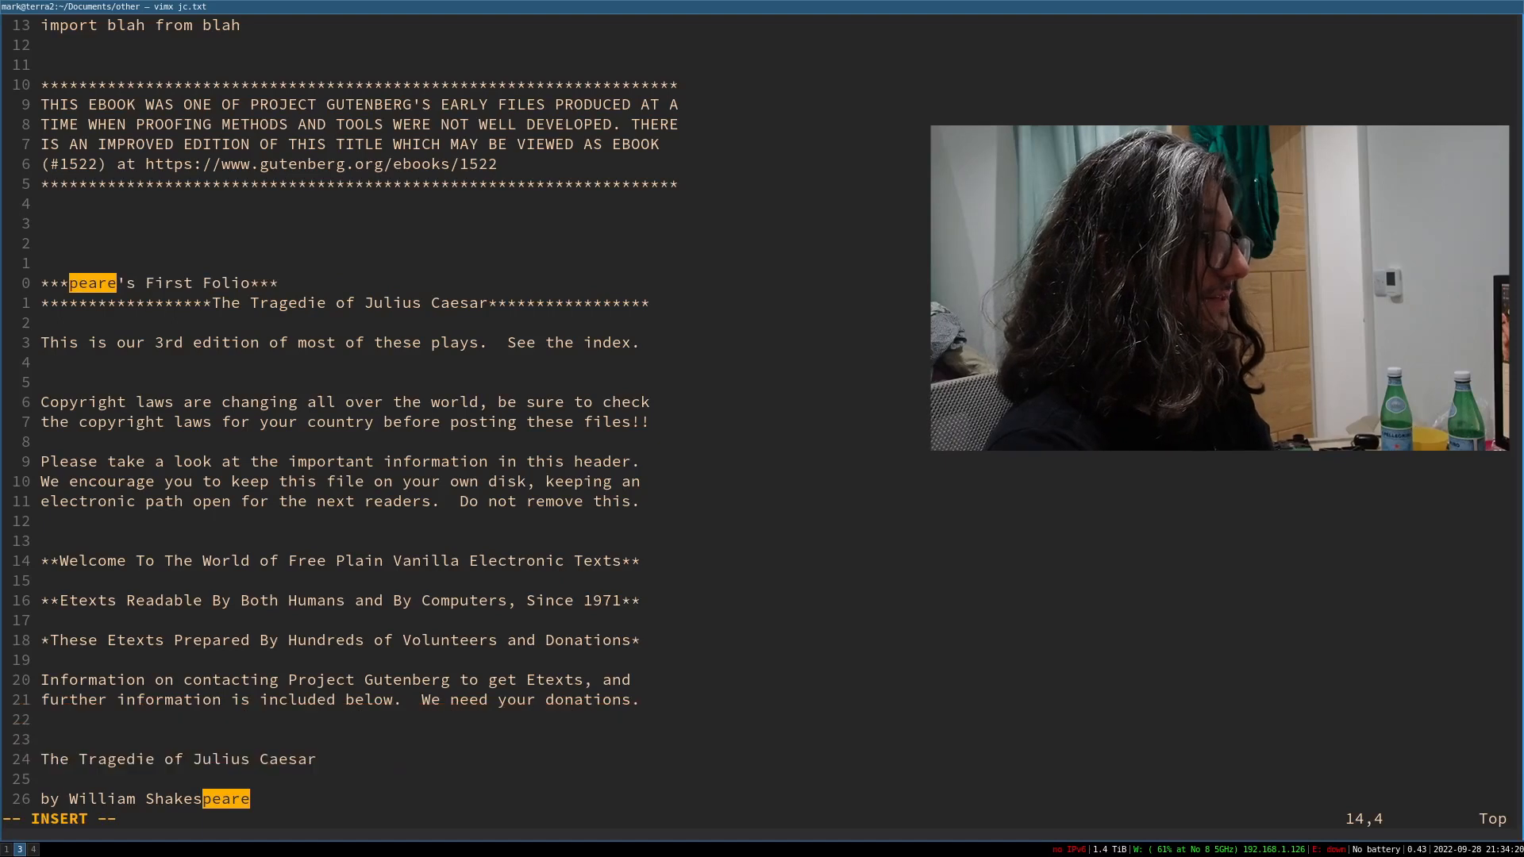
text(asdfasdfasdfasfd)
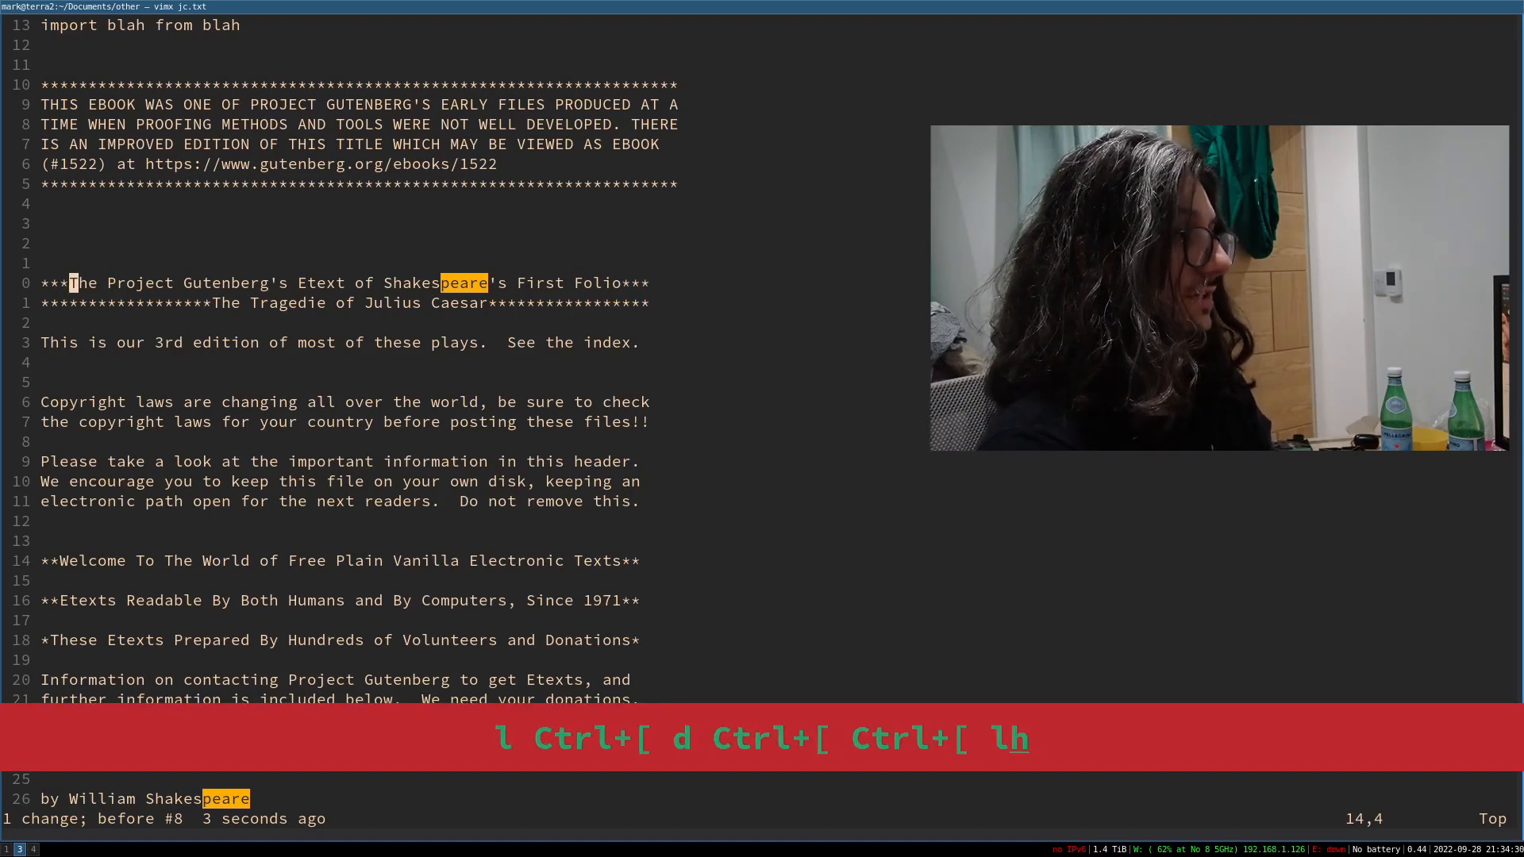
text(Fi)
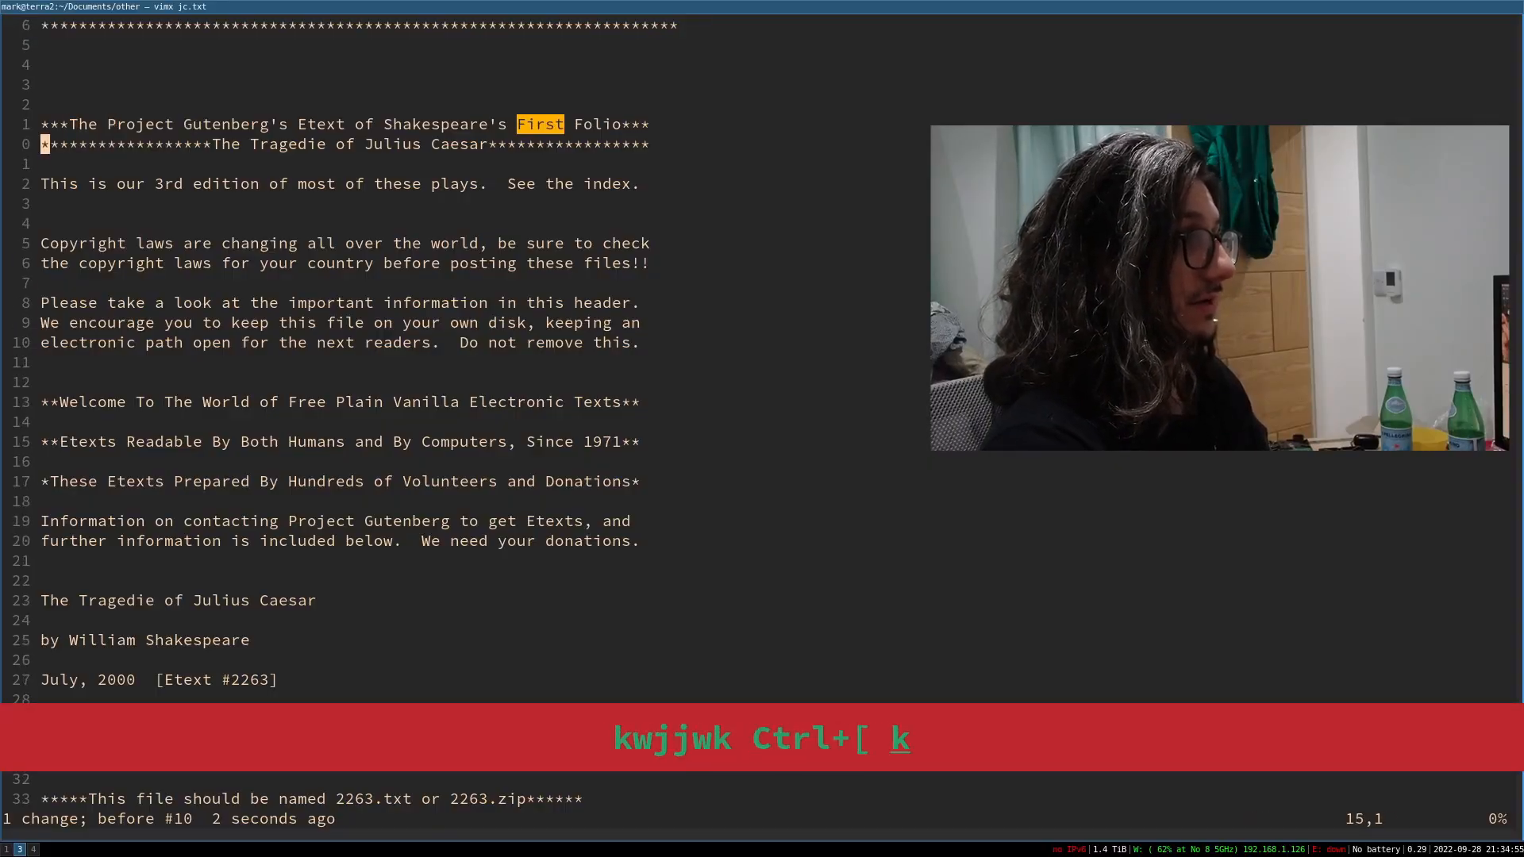
- Search /Caesar and step through its occurrences into the soothsayer scene
key(l)
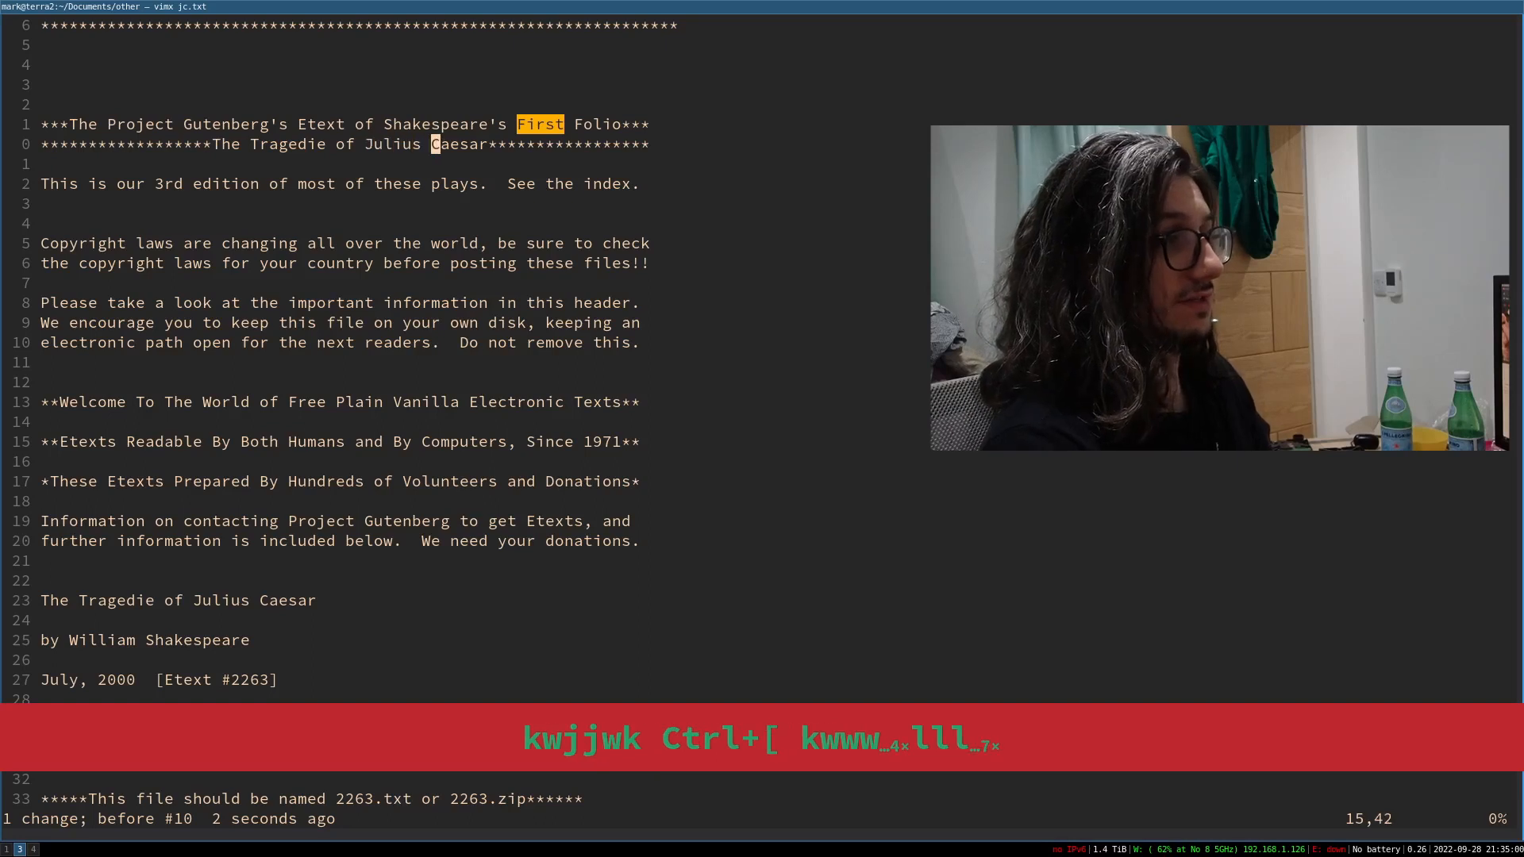
text(/Caesar)
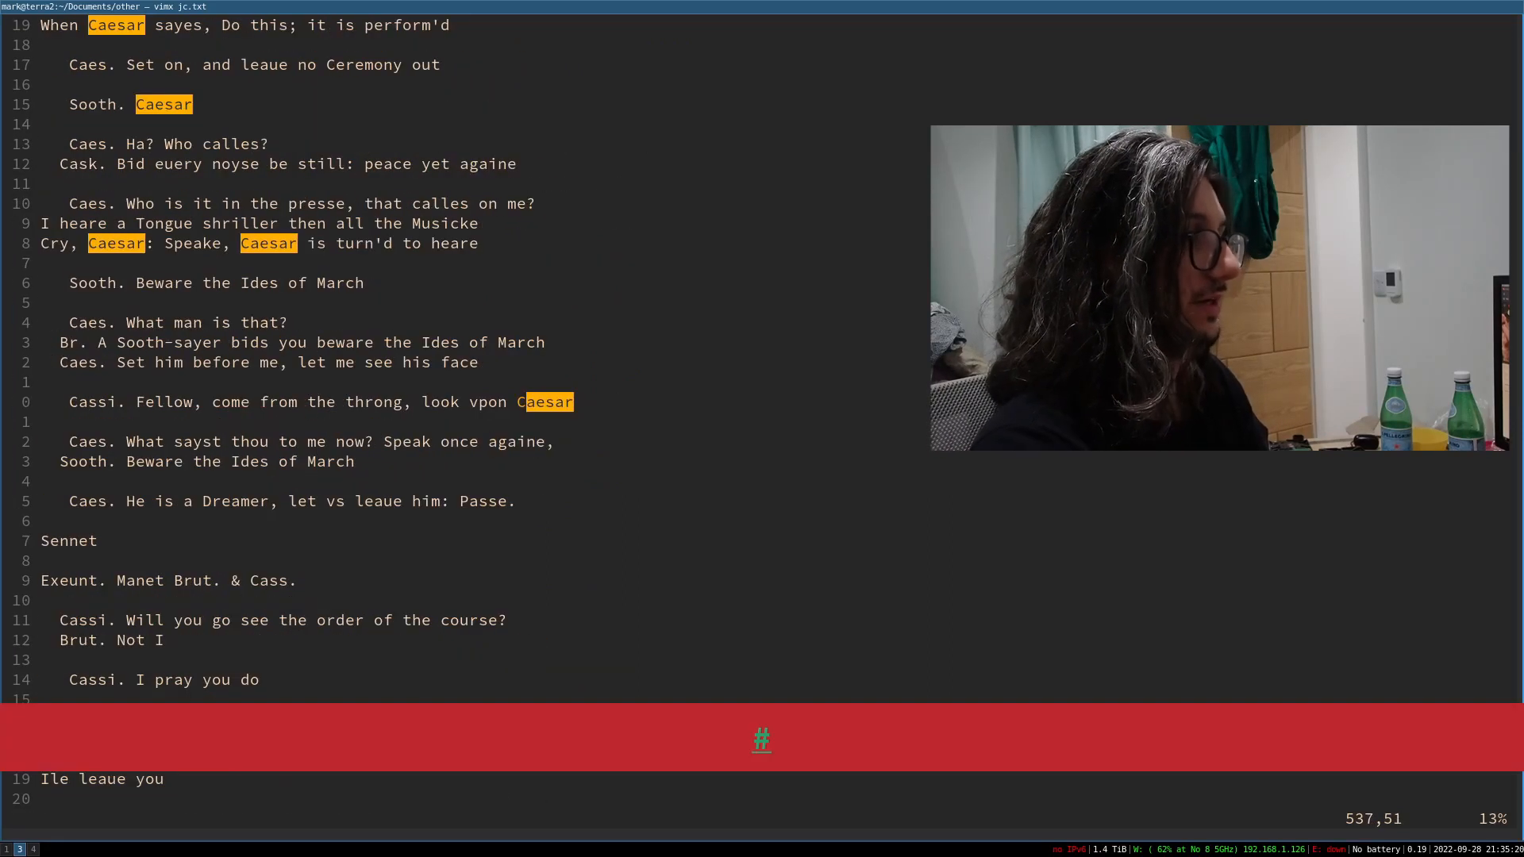
key(n)
text(:noh)
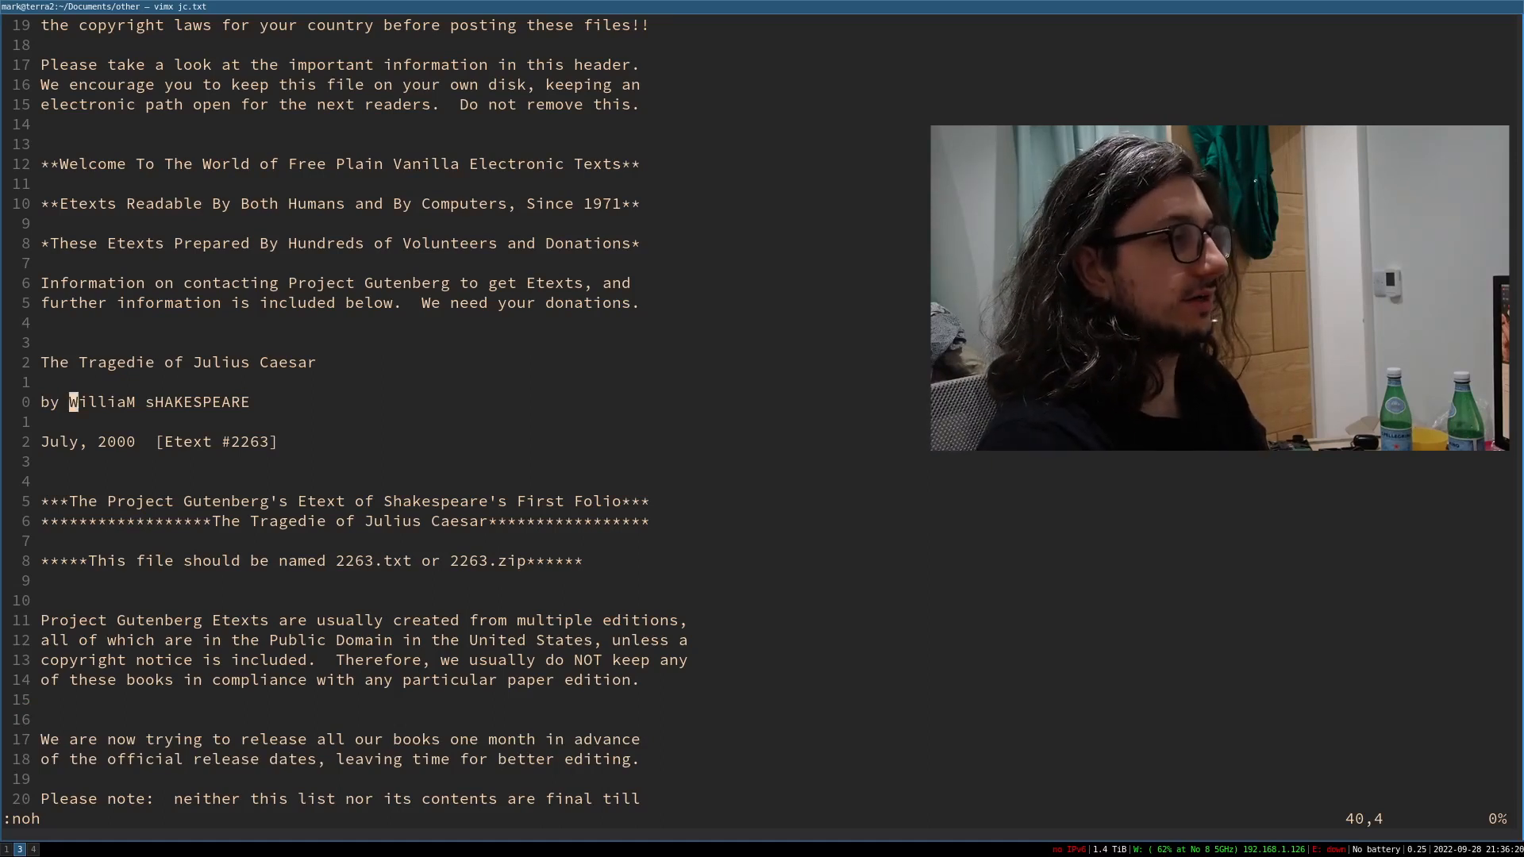
- Toggle and change case on 'William Shakespeare' using ~, gU and gu motions
text(gutenberg.org/ebooks/1522)
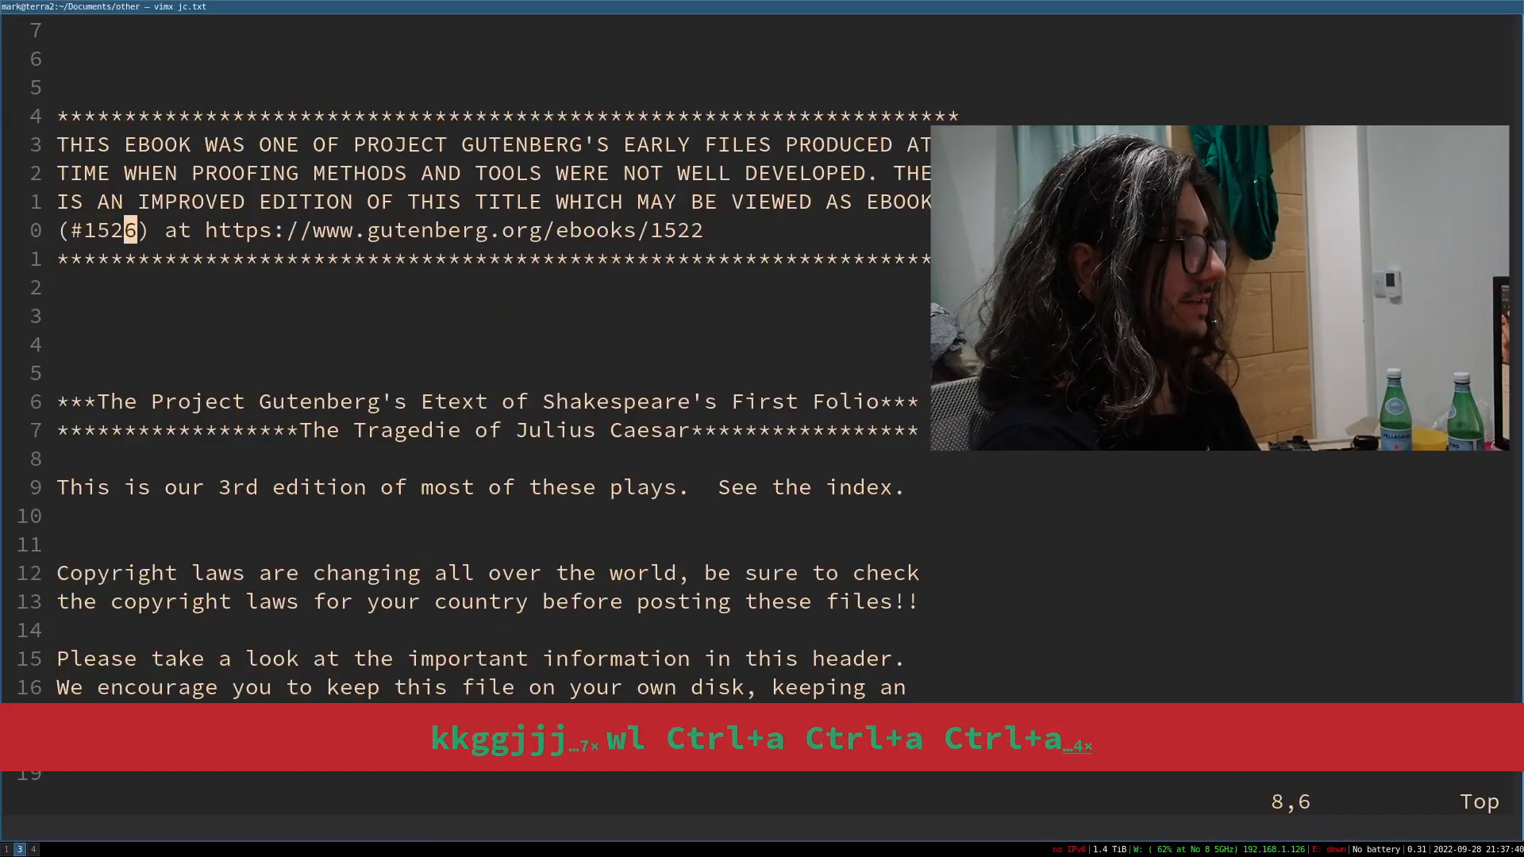
- Bump (#1522) to (#1526) with Ctrl+a, move to the 3rd edition line and recentre with zz
key(ctrl+x)
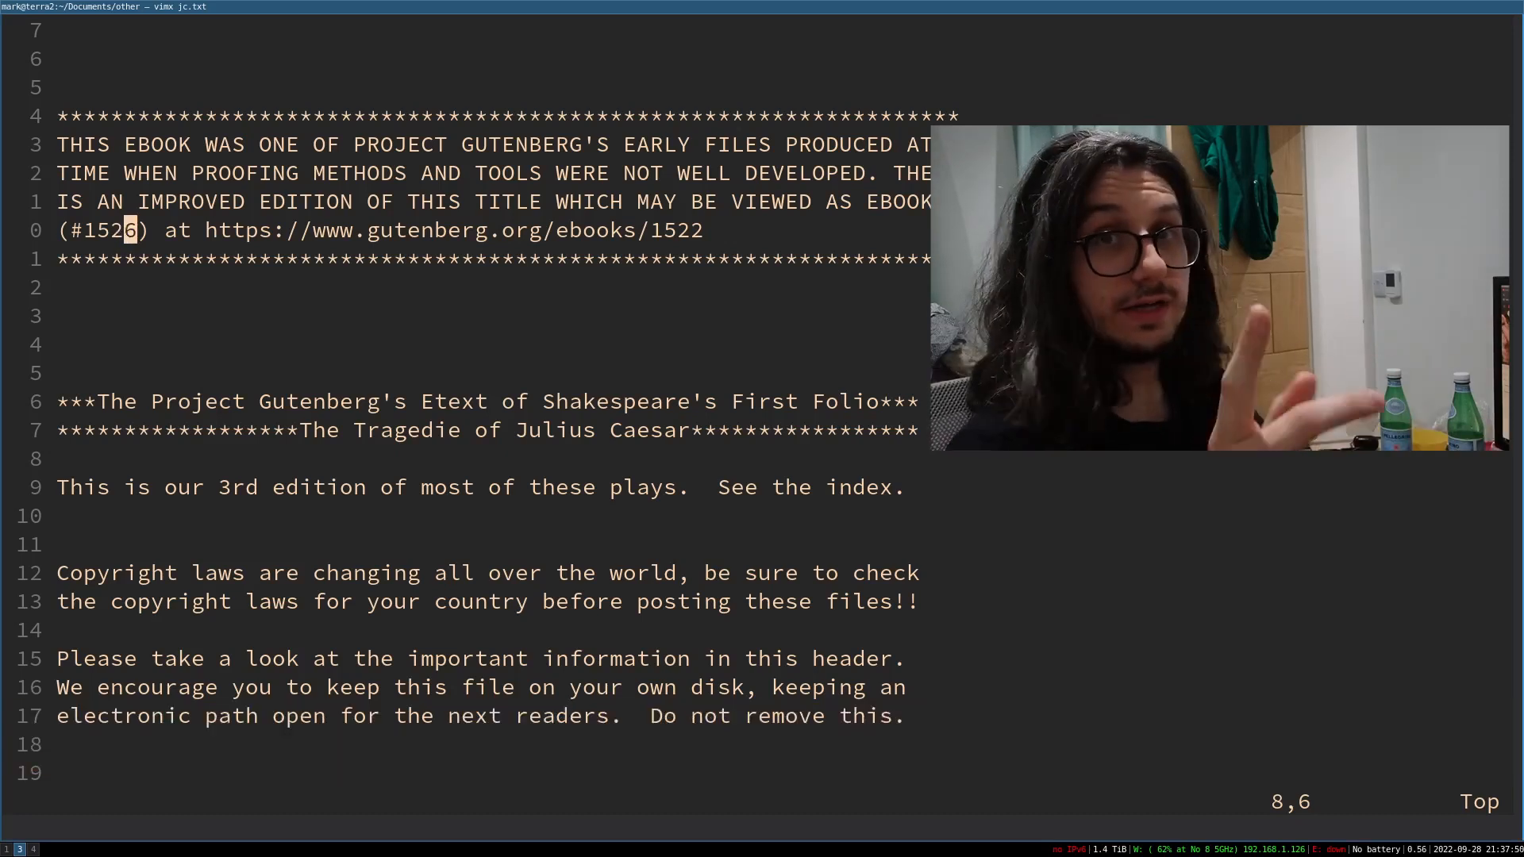
key(j)
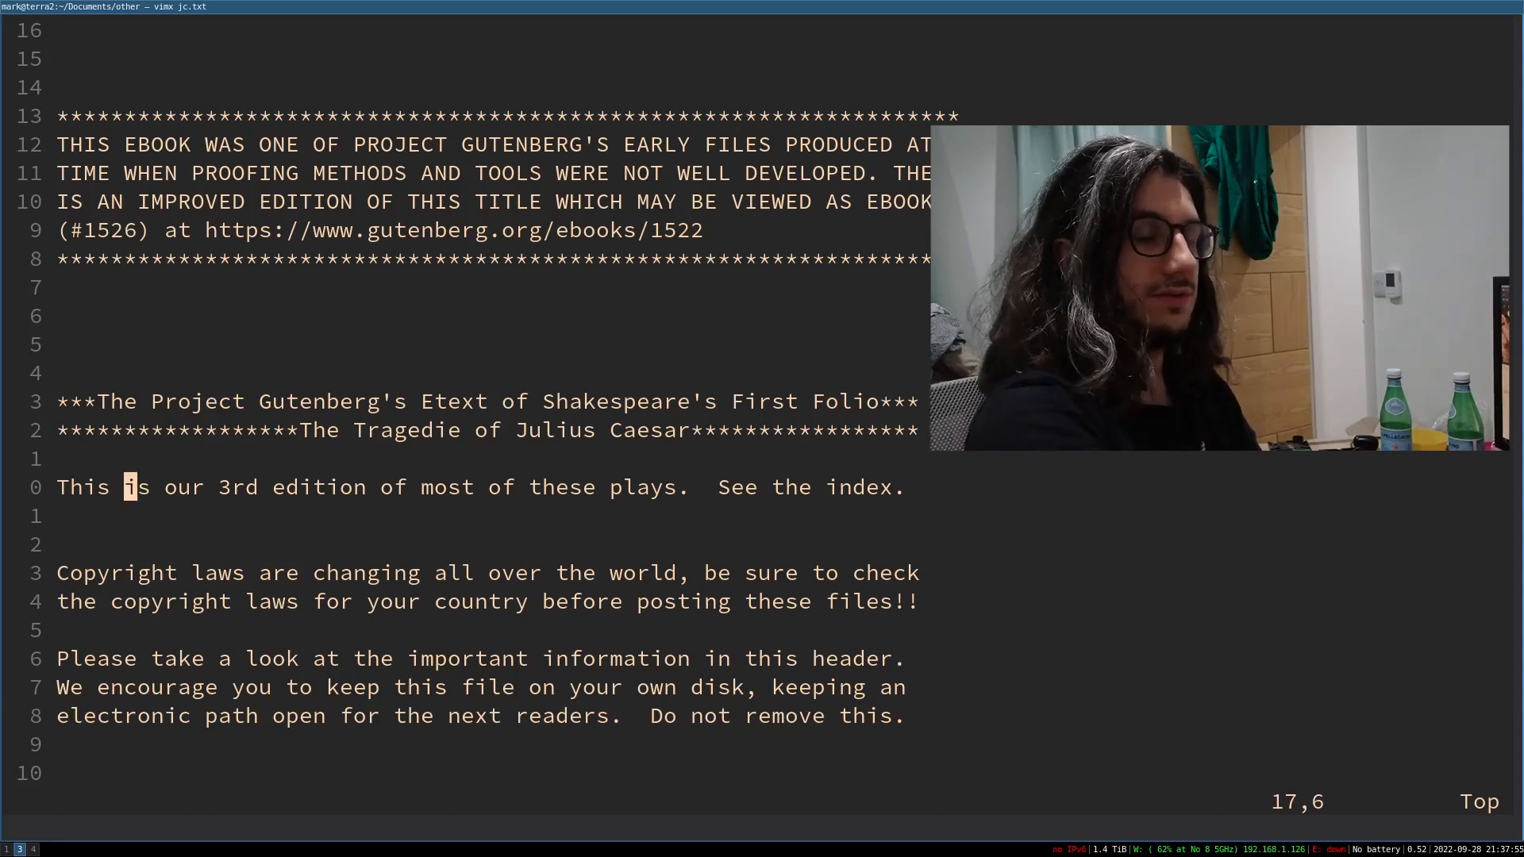
key(z)
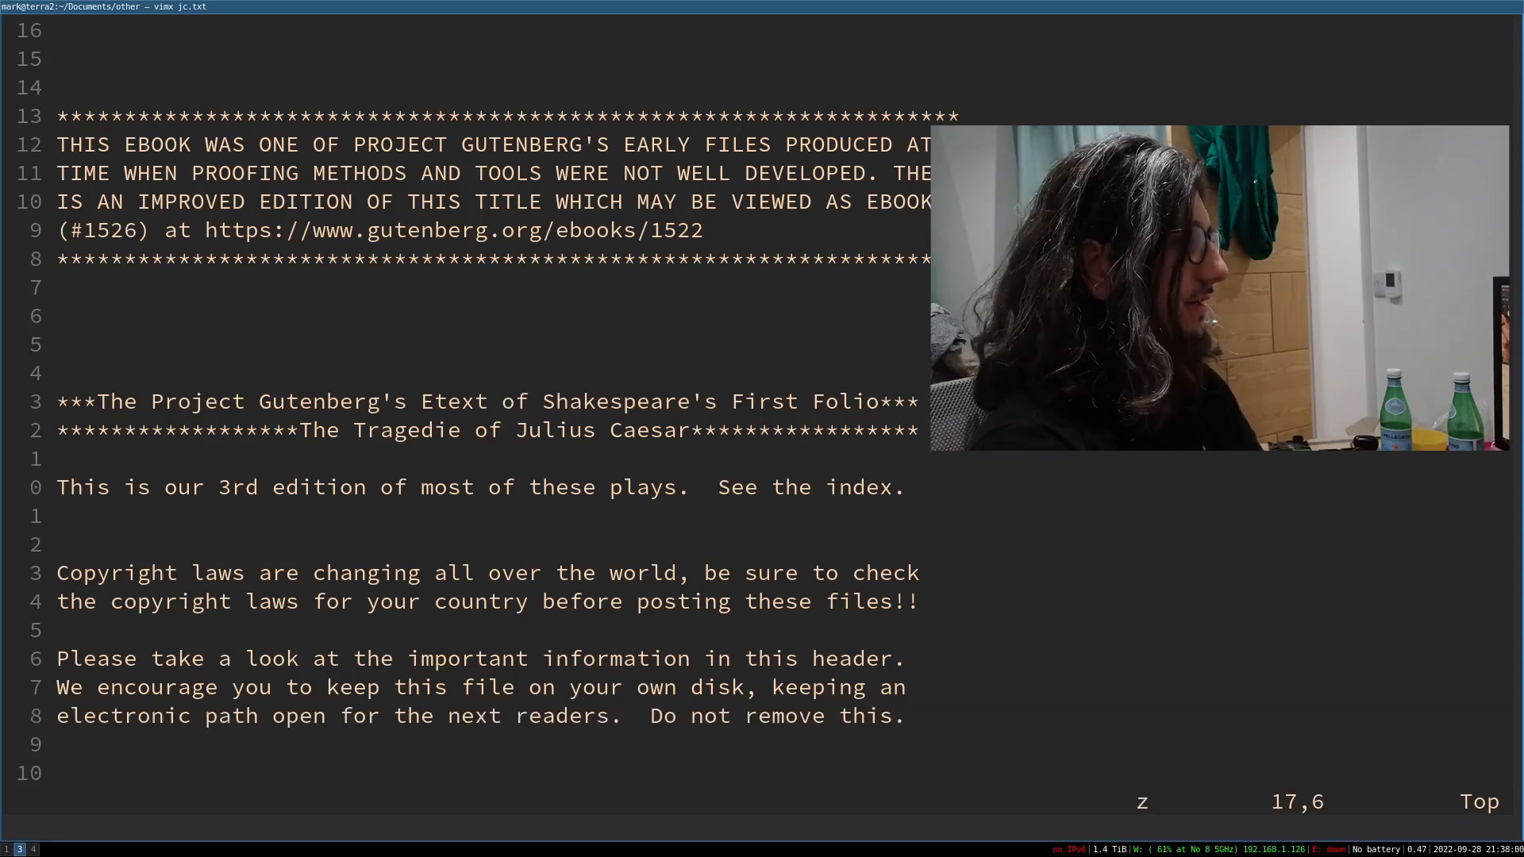
scroll(down, 3)
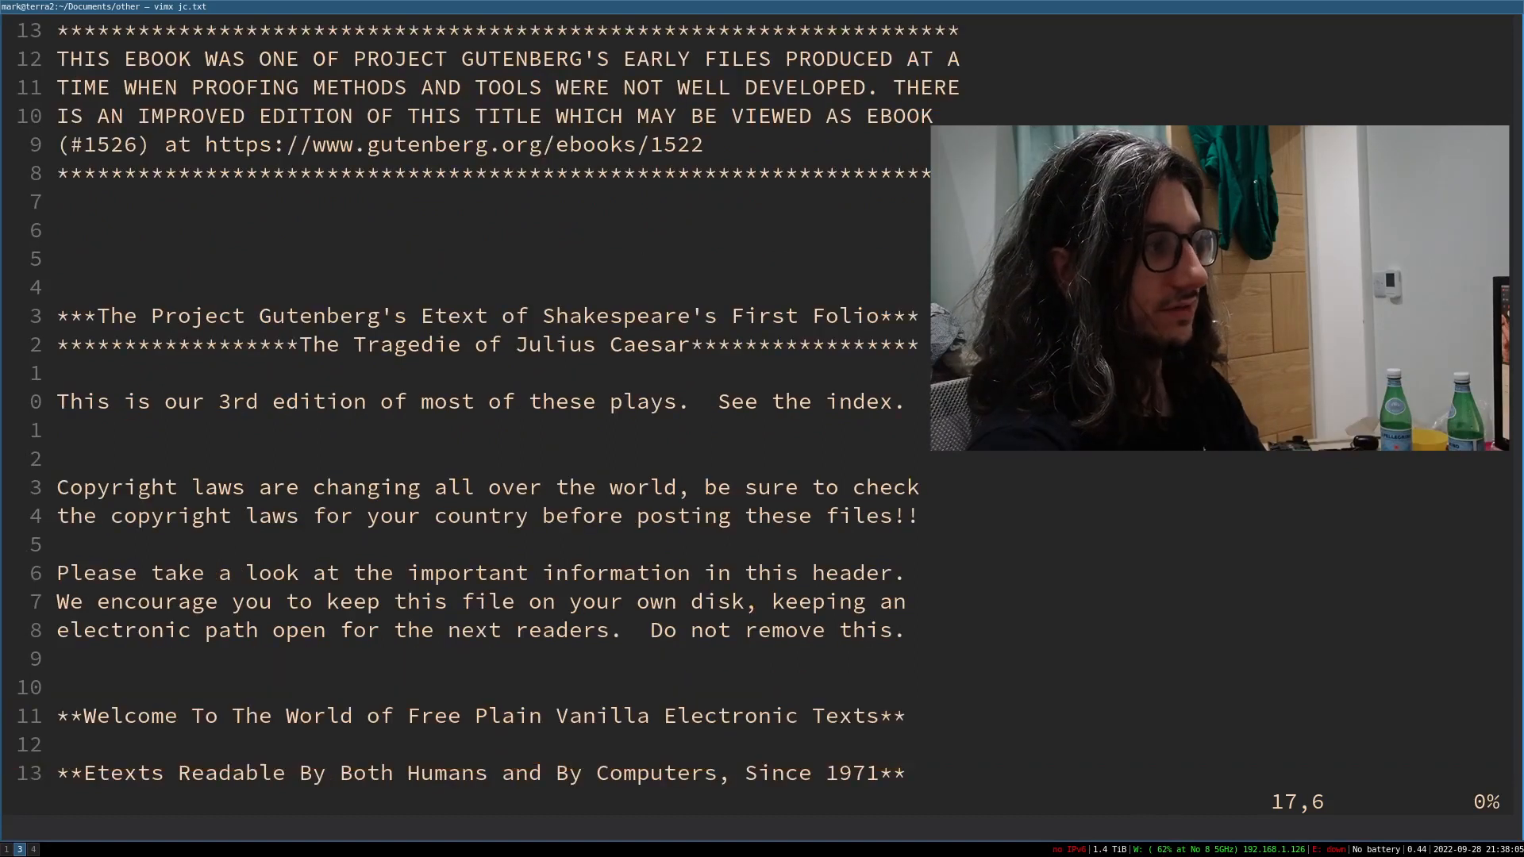
- Page half a screen down and up with Ctrl+d/Ctrl+u to reach the Information about Project Gutenberg section
scroll(down, 3)
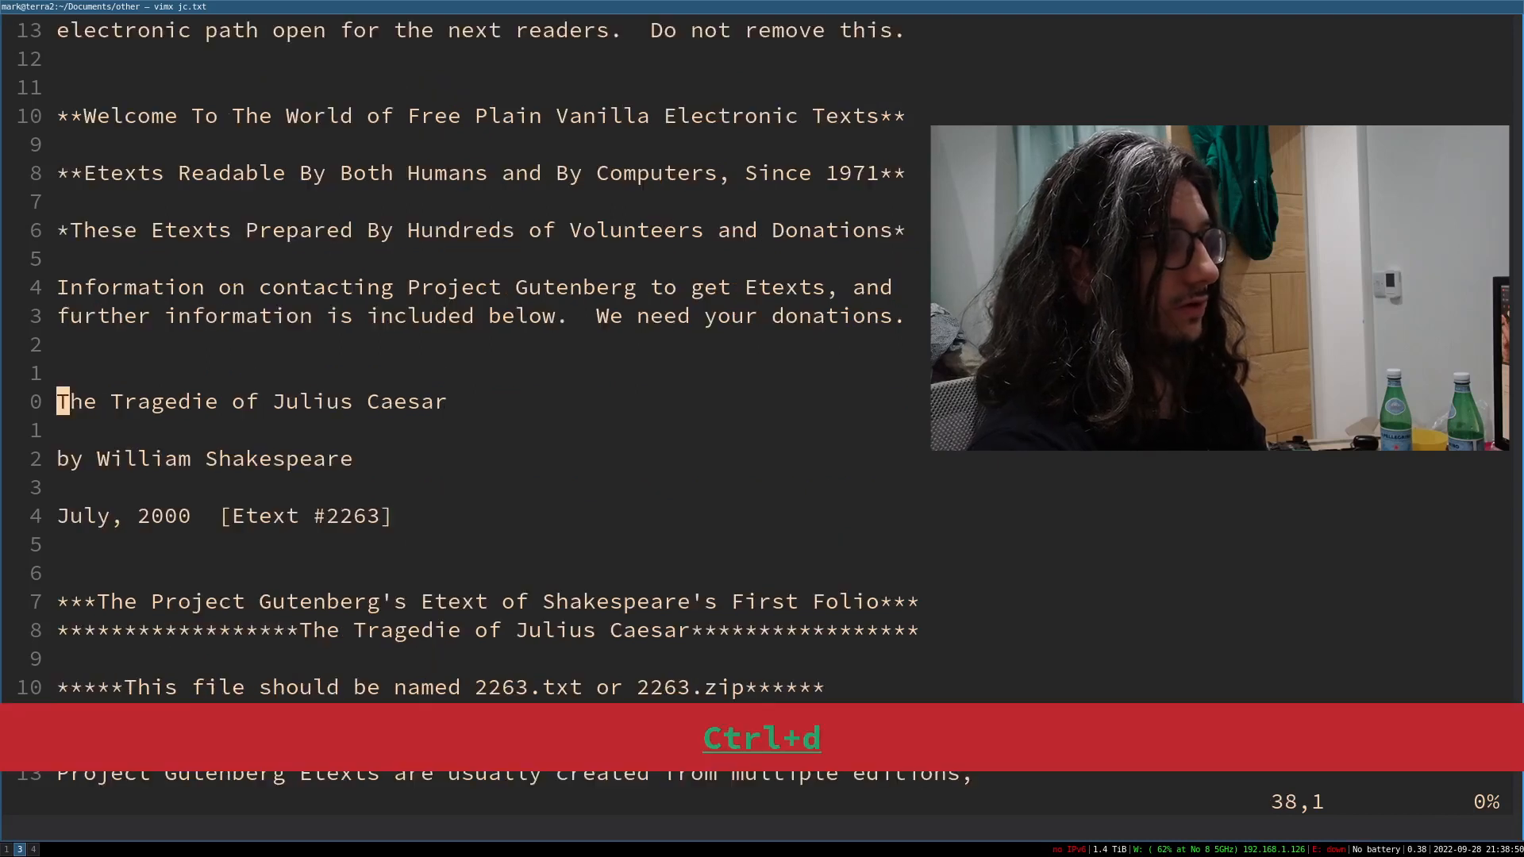
key(ctrl+d)
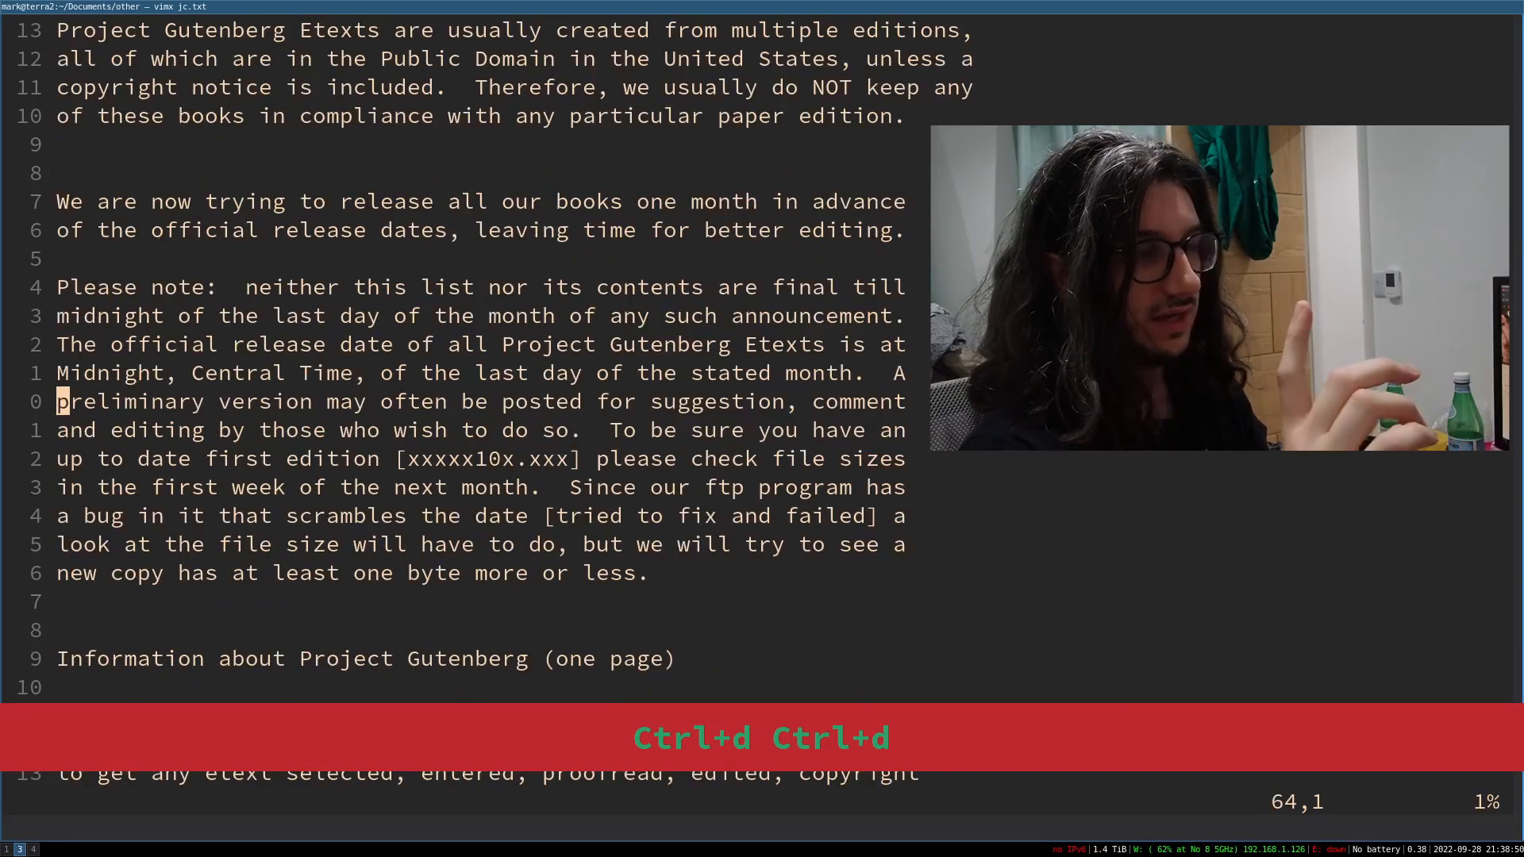
key(ctrl+u)
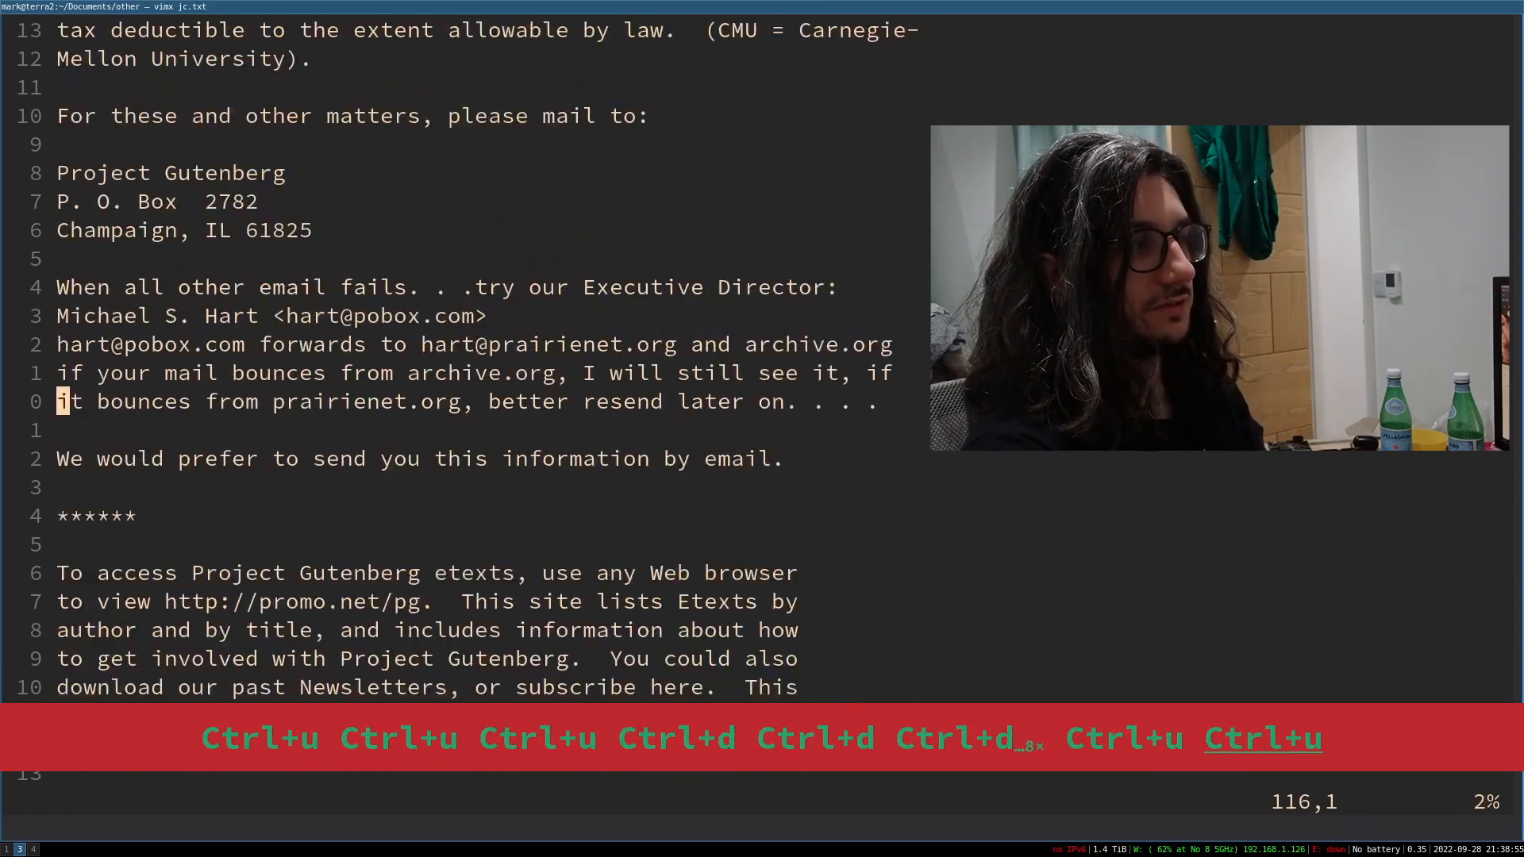
key(ctrl+u)
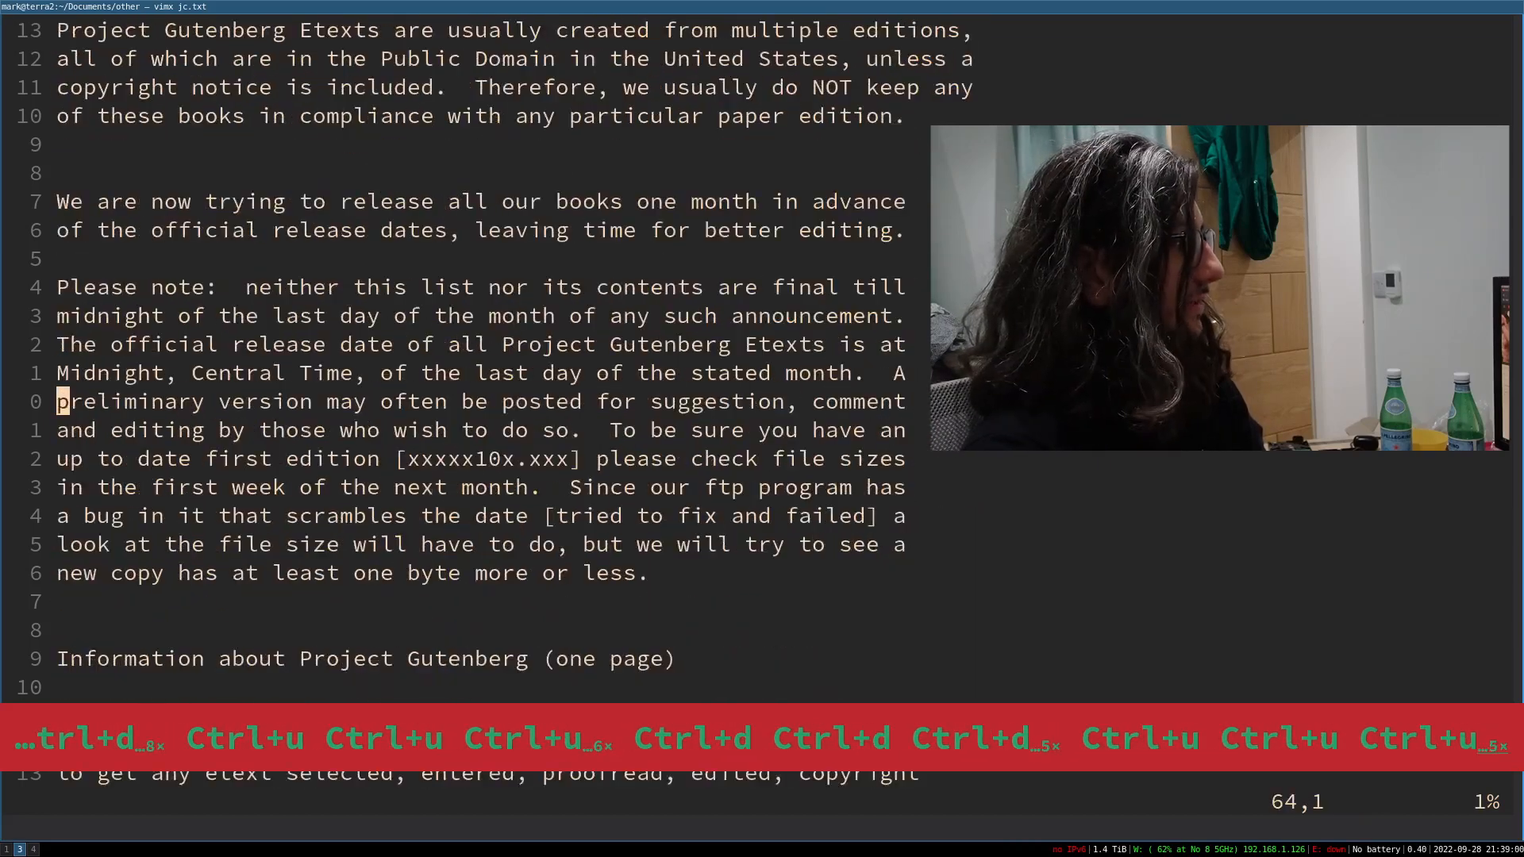
key(ctrl+d)
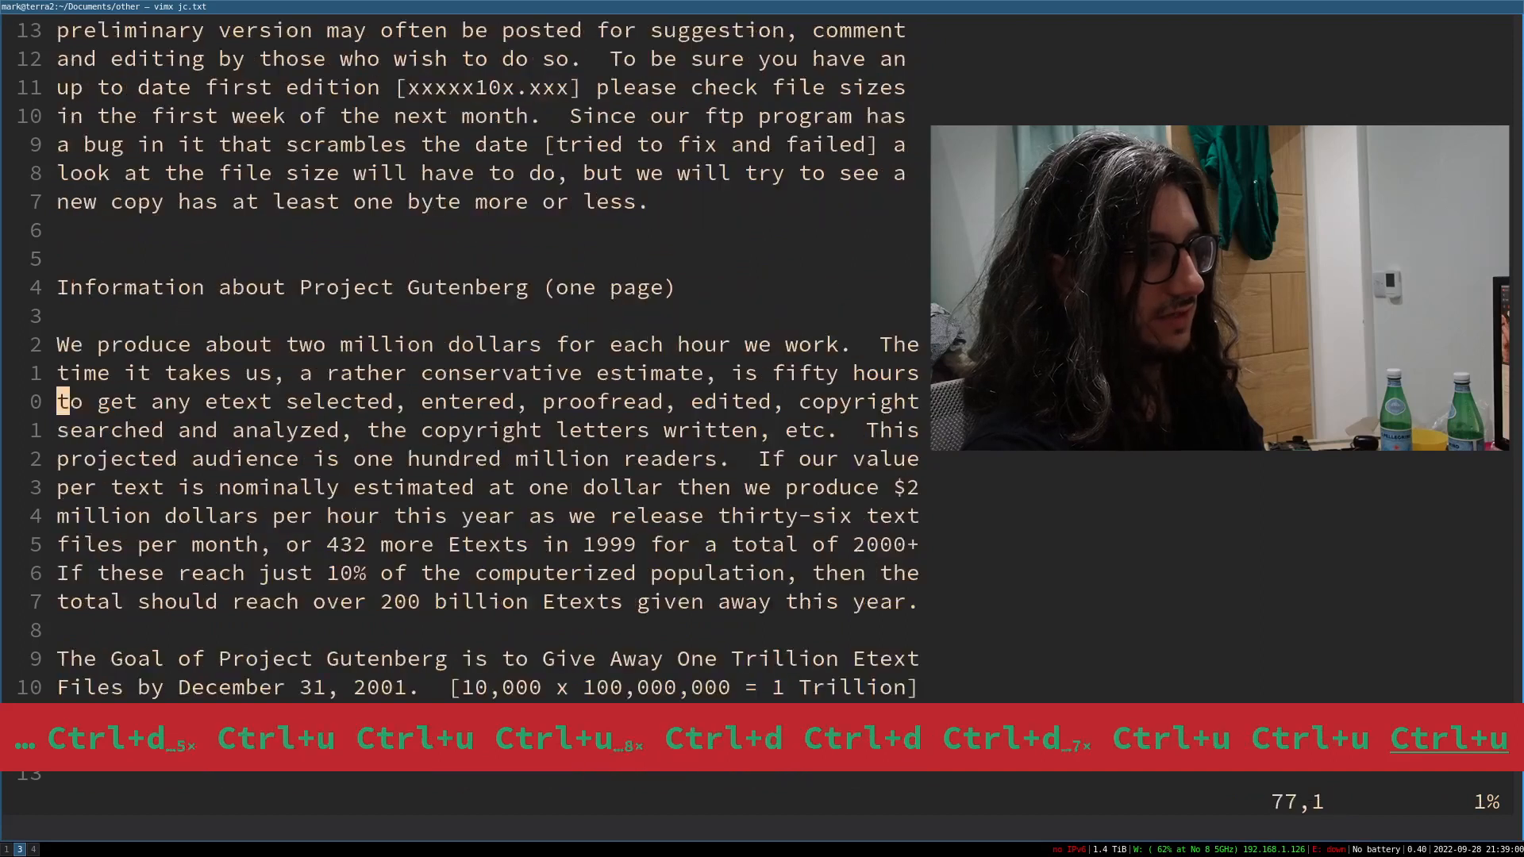